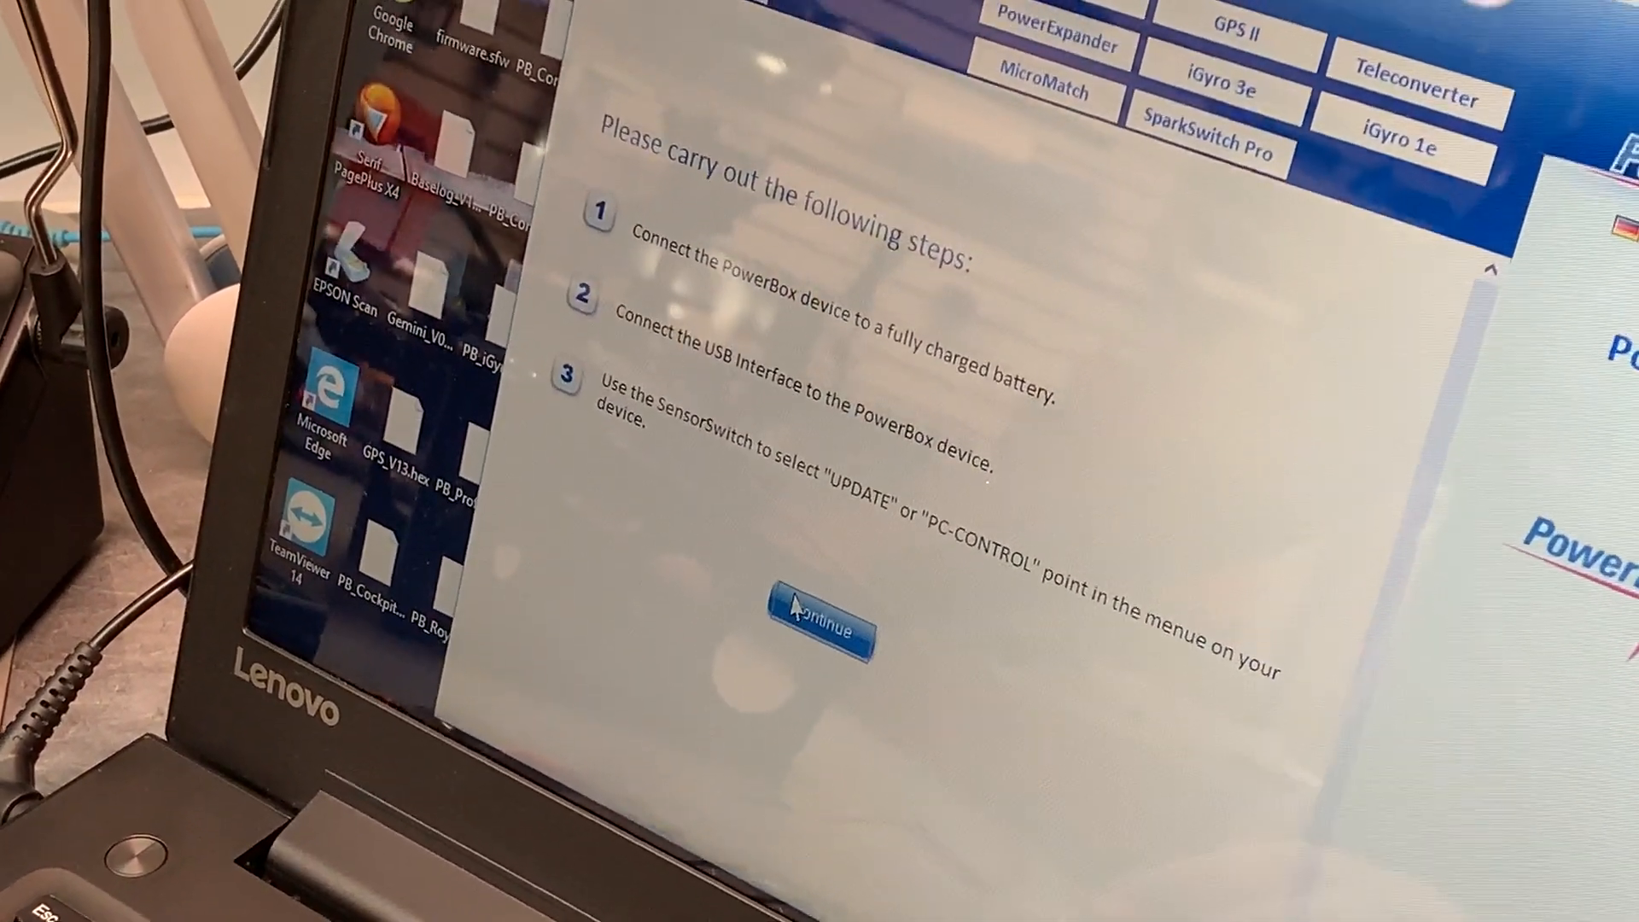
- Confirm the device, battery and USB interface connection instructions to reach the update method choice
left_click(820, 633)
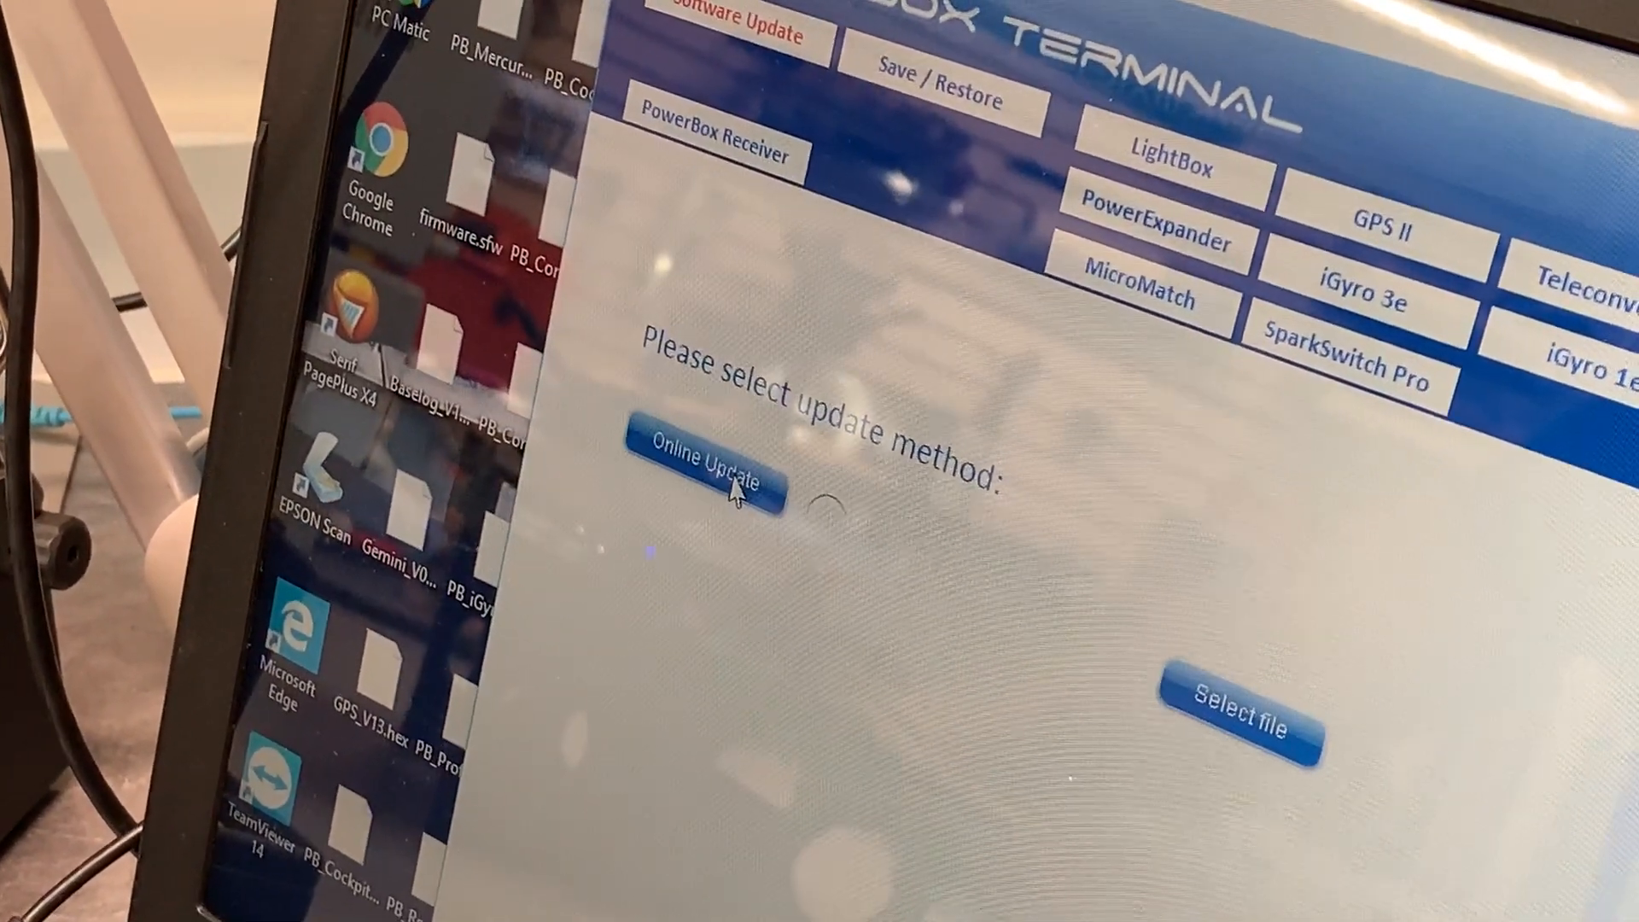
- Run an online check showing installed V 0.0.5 versus new V 0.0.9, and start updating
left_click(702, 461)
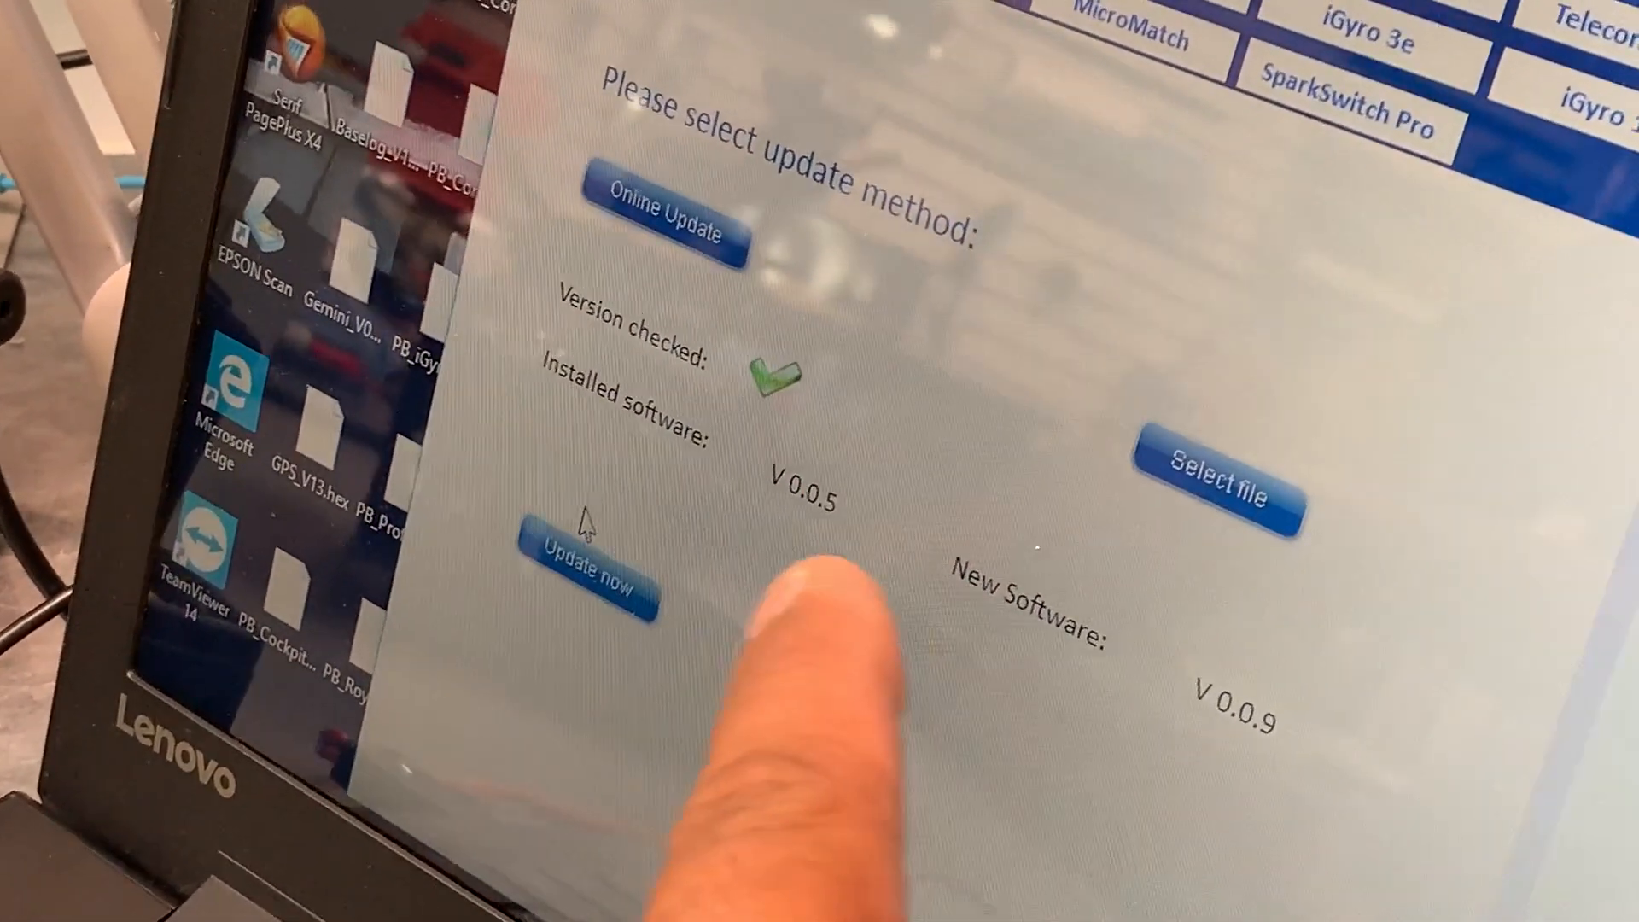
left_click(580, 580)
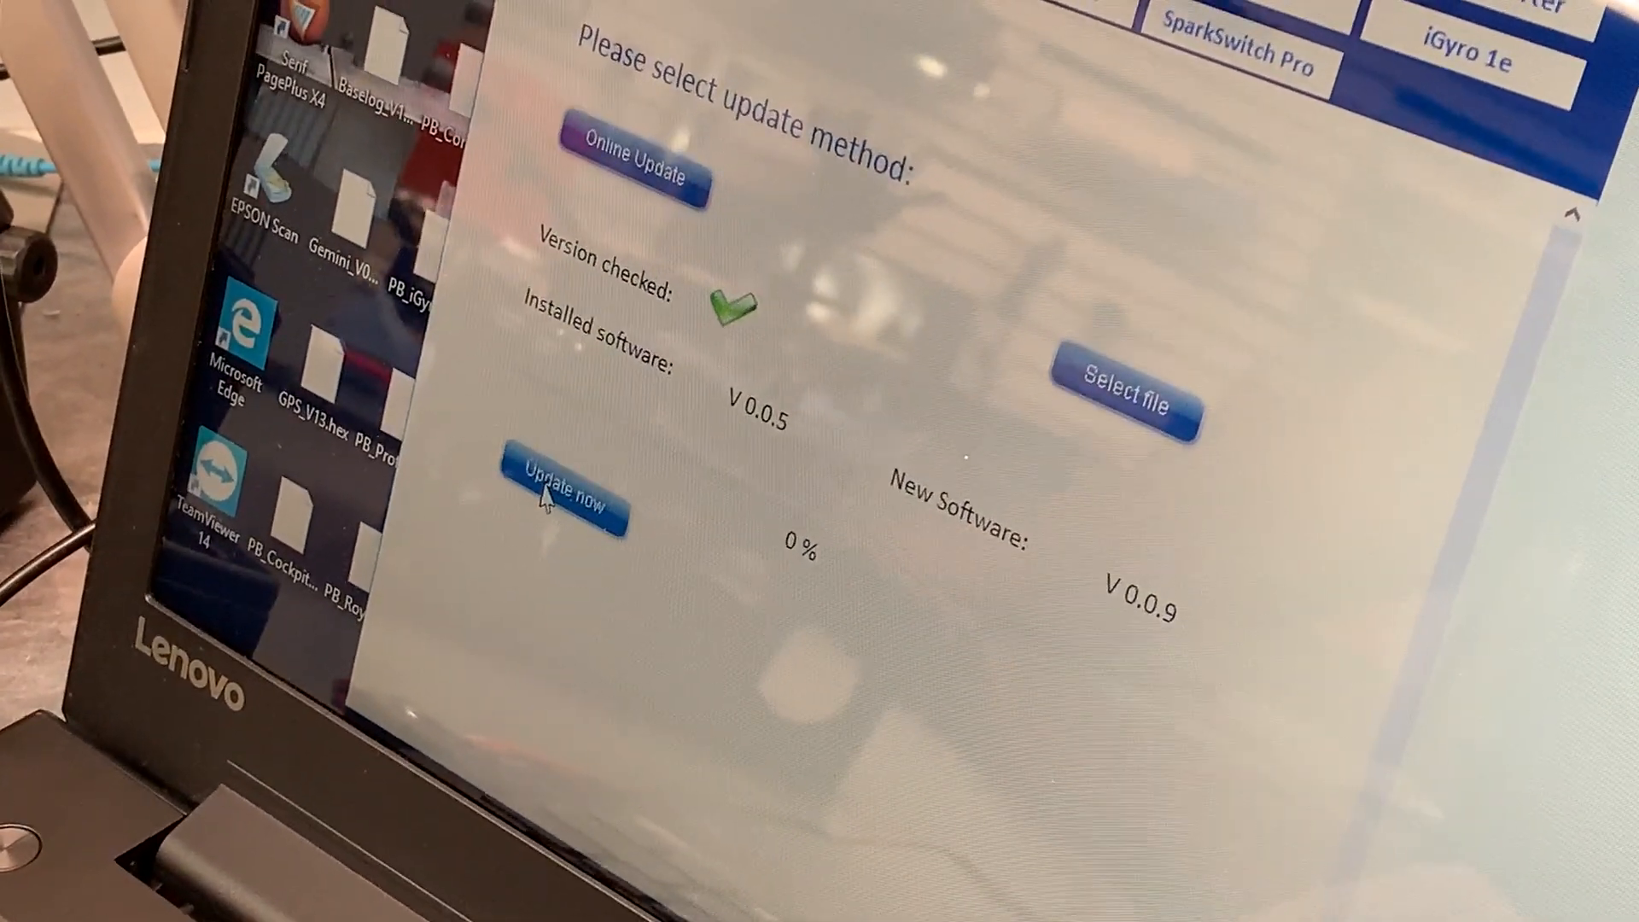
- Start the V 0.0.9 firmware installation and let it progress to 95%
left_click(564, 502)
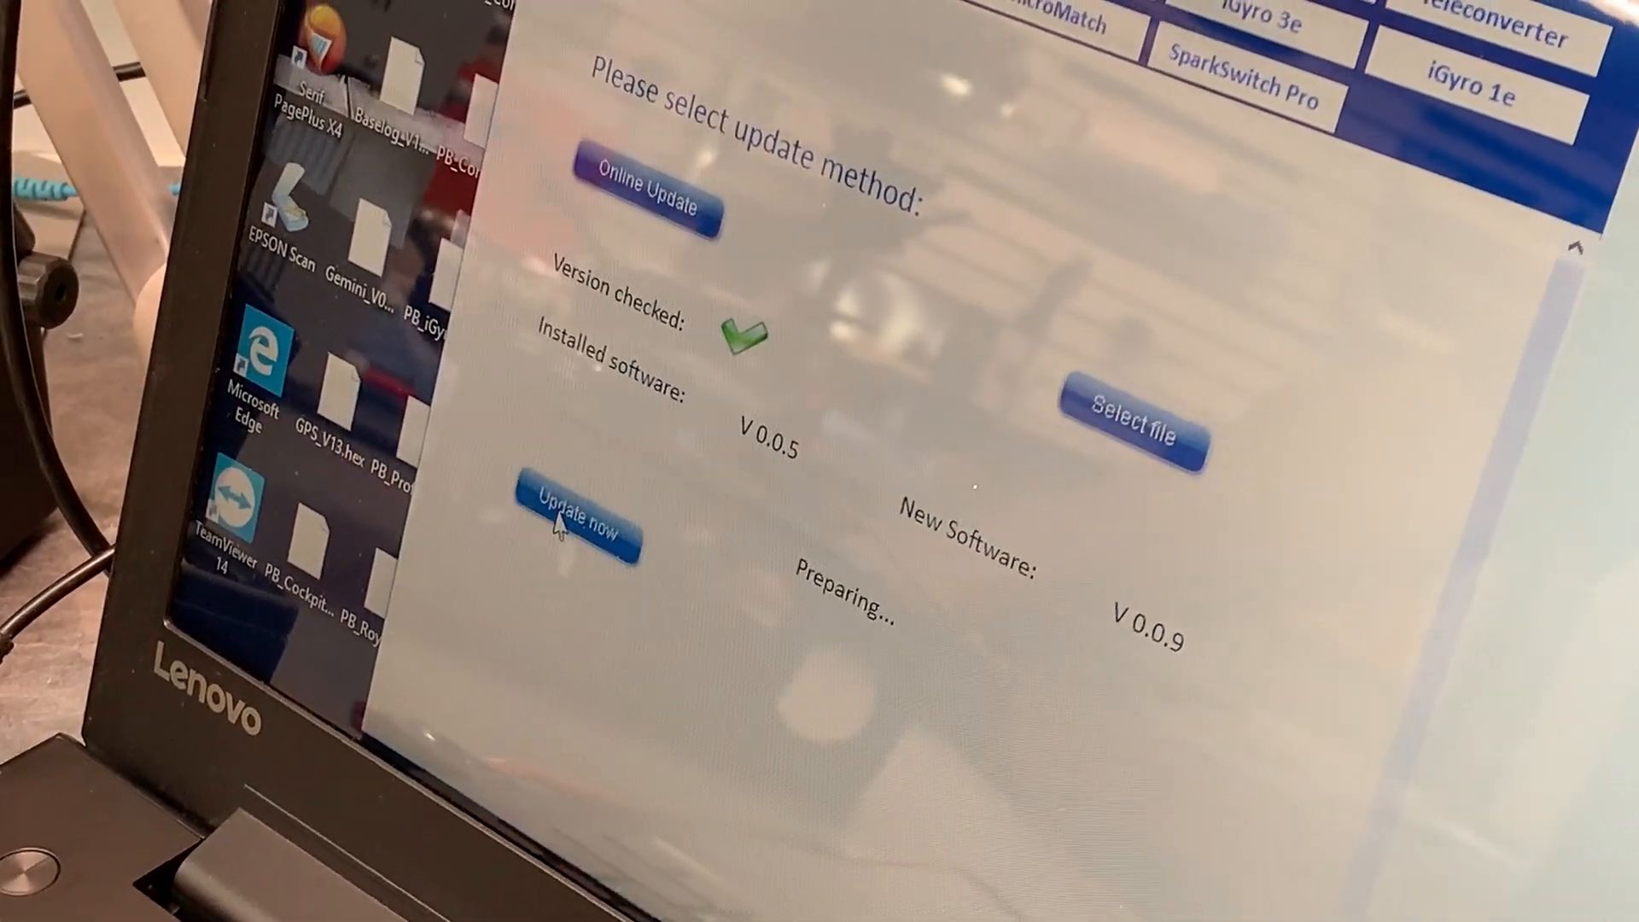
left_click(574, 528)
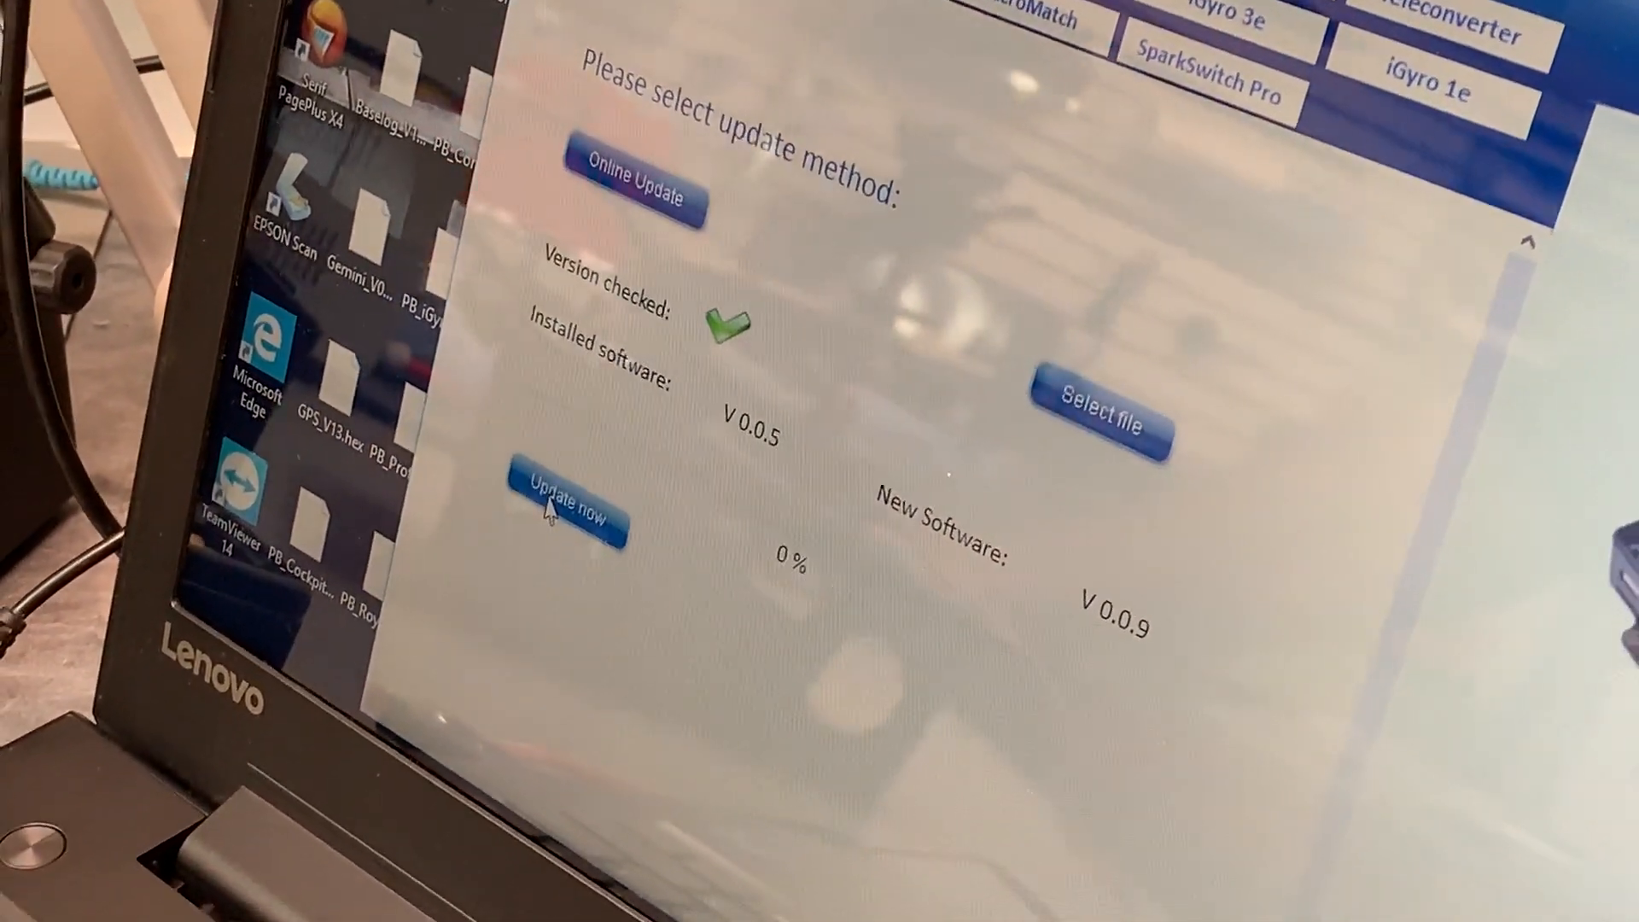
left_click(572, 513)
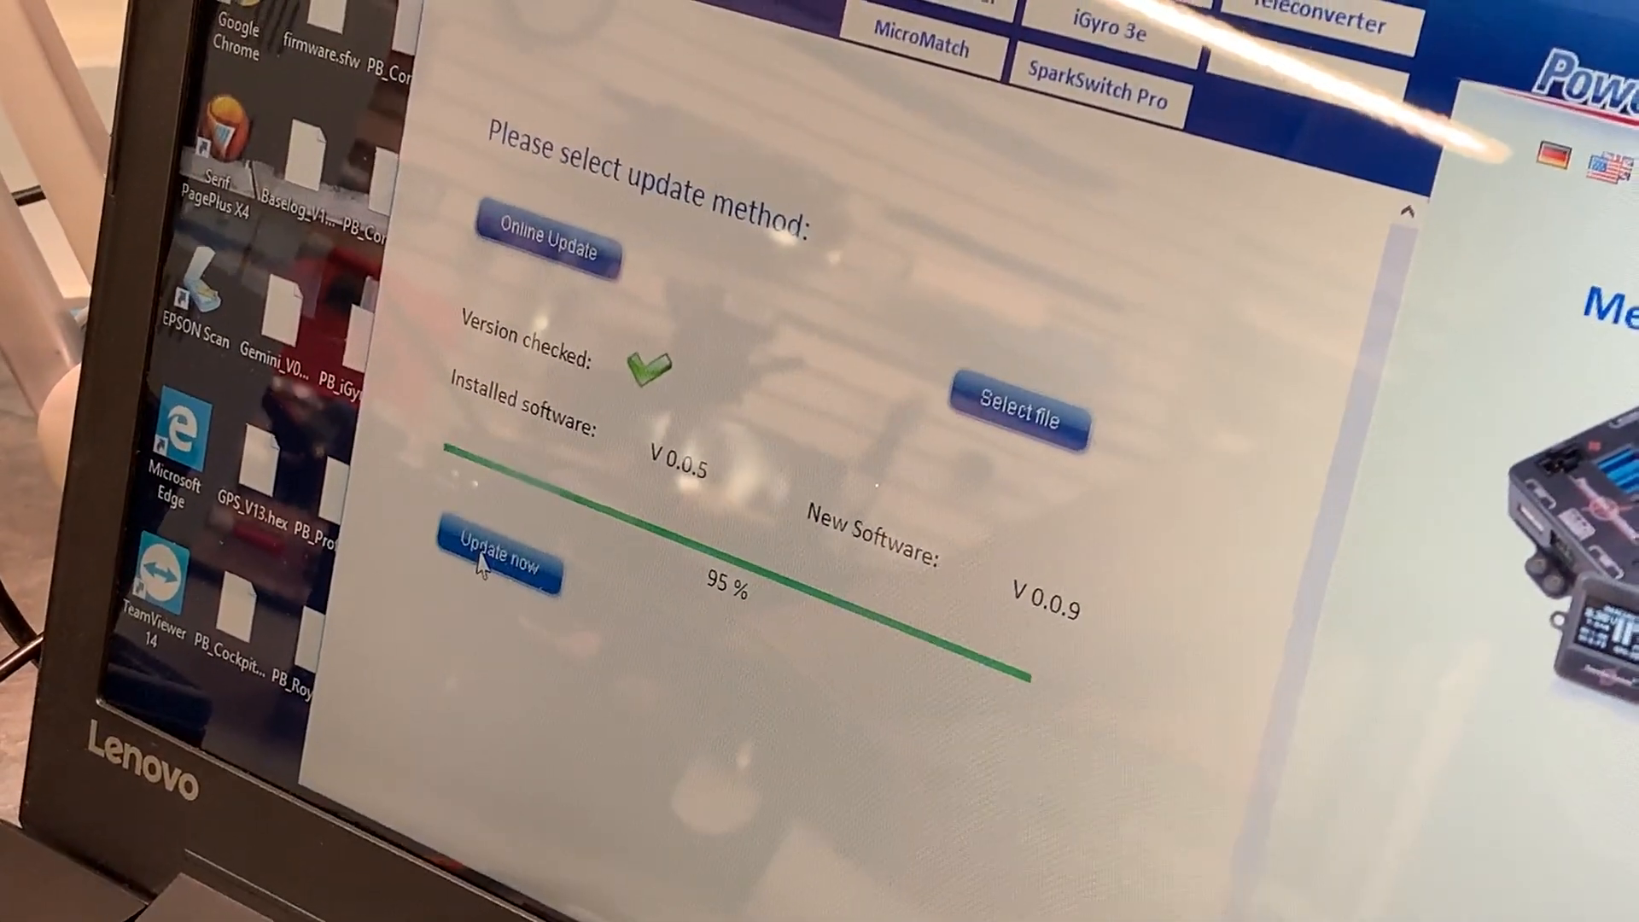